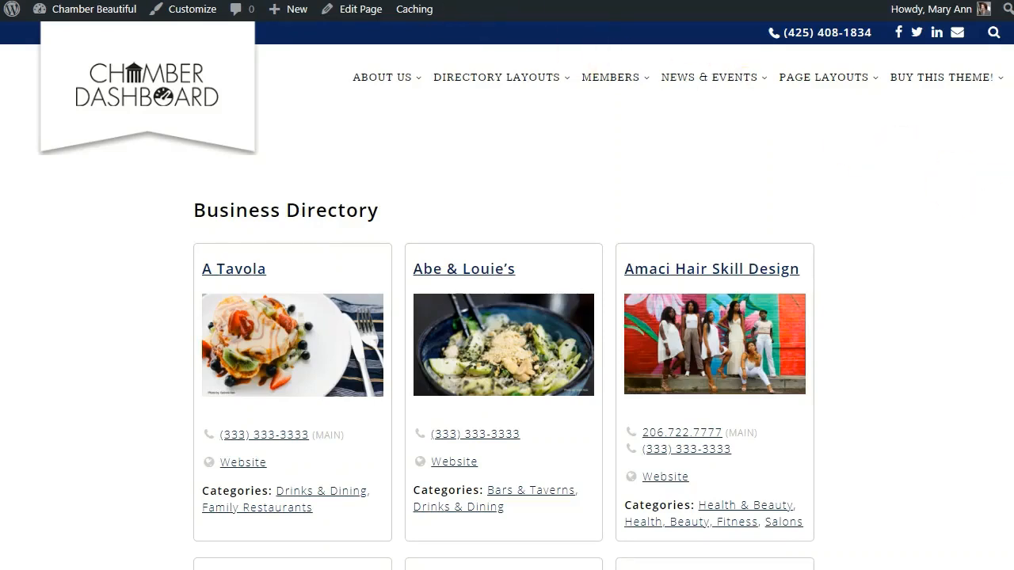
# Scroll through the Businesses admin list of 71 entries to review them
pyautogui.scroll(-3)
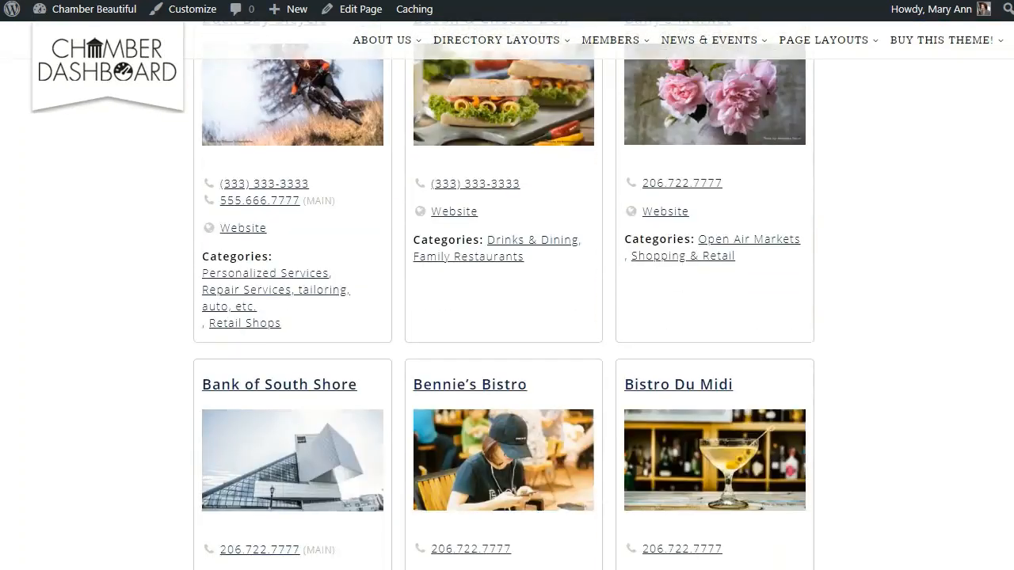
pyautogui.scroll(3)
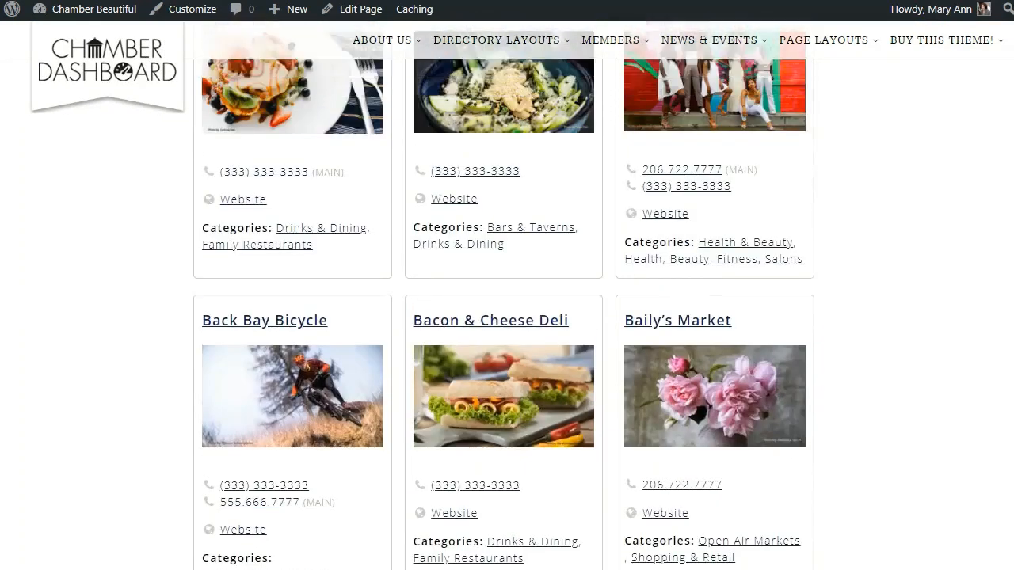
pyautogui.scroll(3)
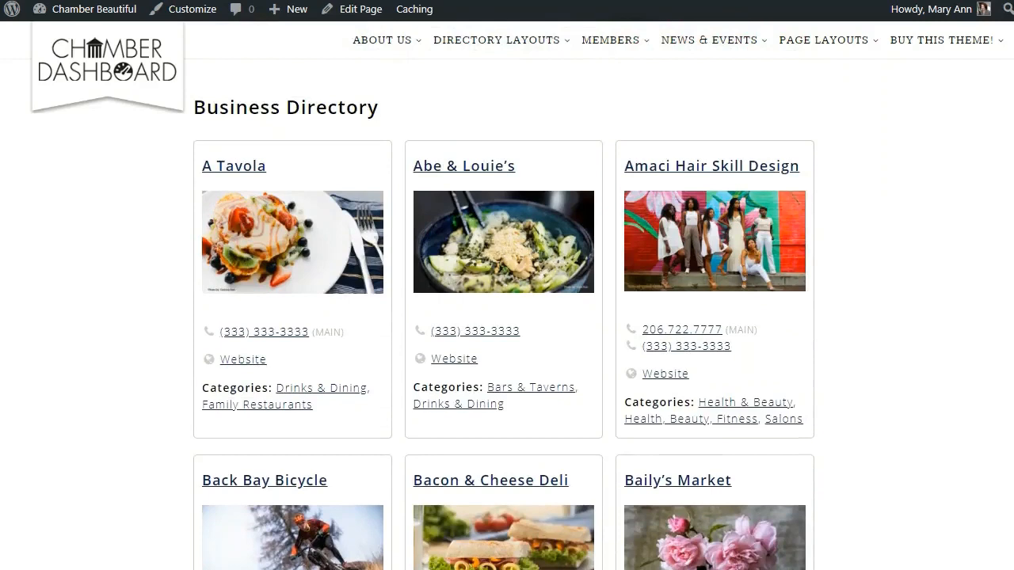
pyautogui.moveTo(878, 232)
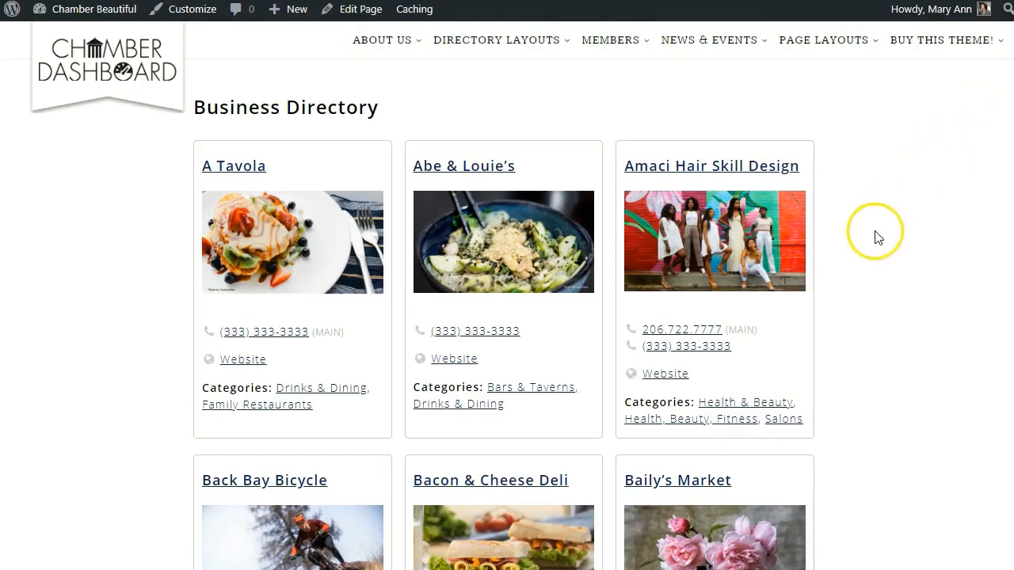
pyautogui.moveTo(877, 238)
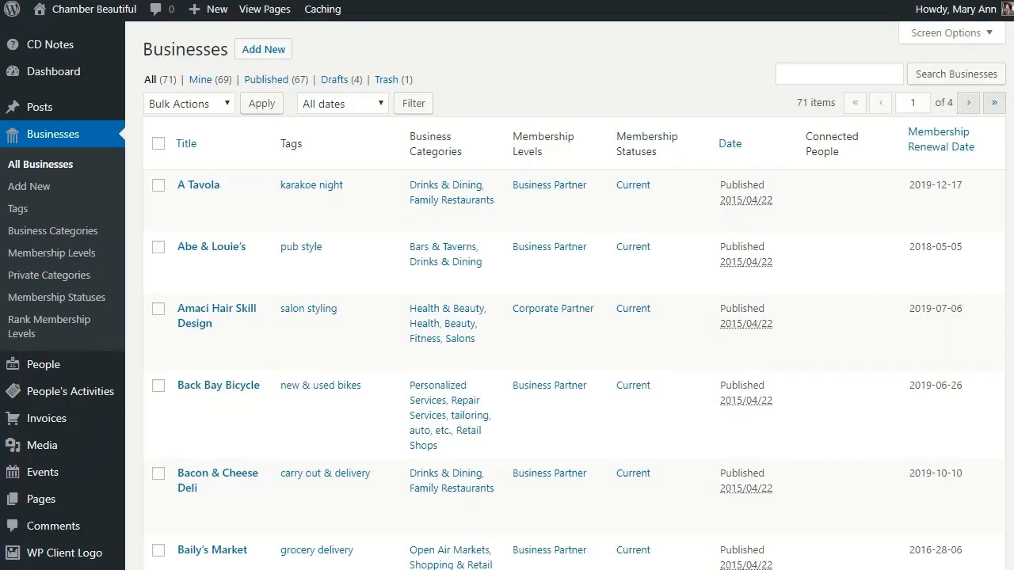
pyautogui.moveTo(52, 135)
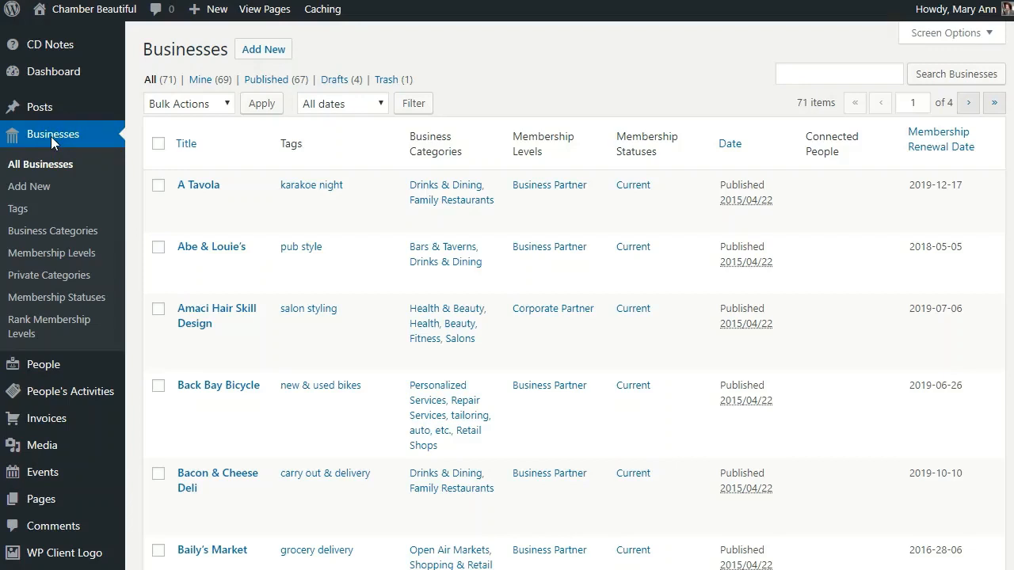
pyautogui.moveTo(57, 551)
pyautogui.write('Bi')
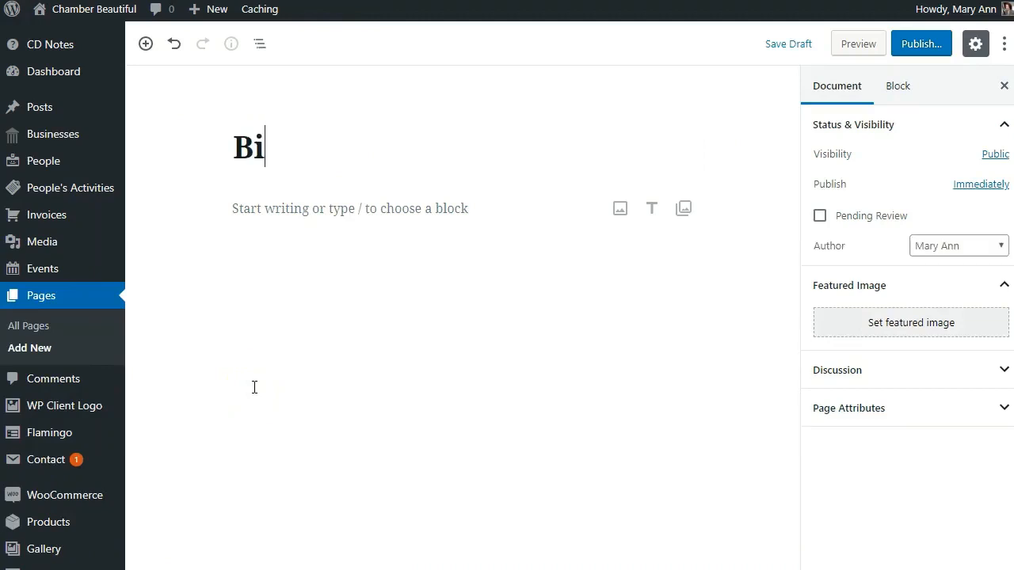
# Title the page 'Business Directory' and enter the [business_directory] shortcode as its content
pyautogui.write('usiness Dire')
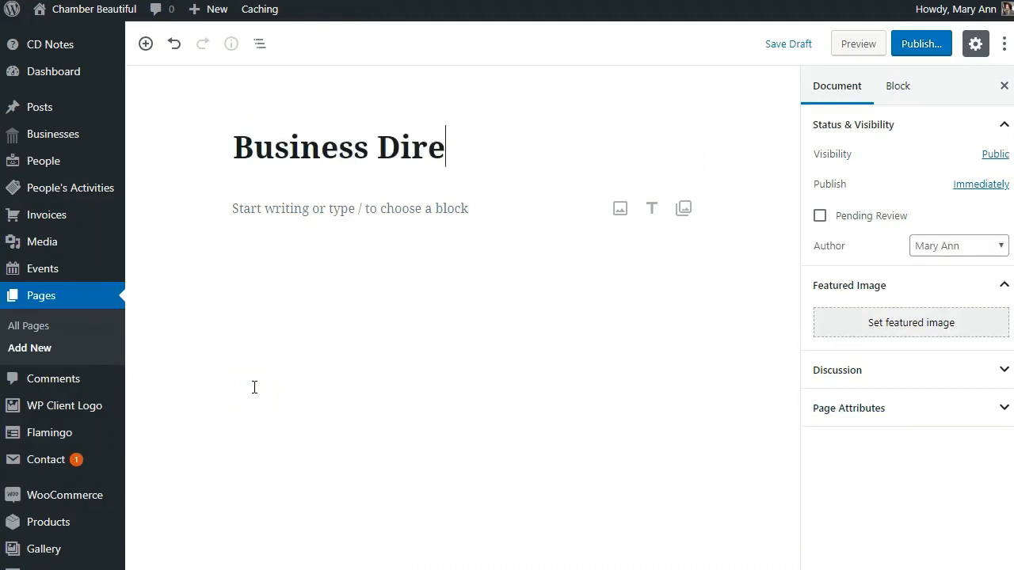
pyautogui.write('ctory')
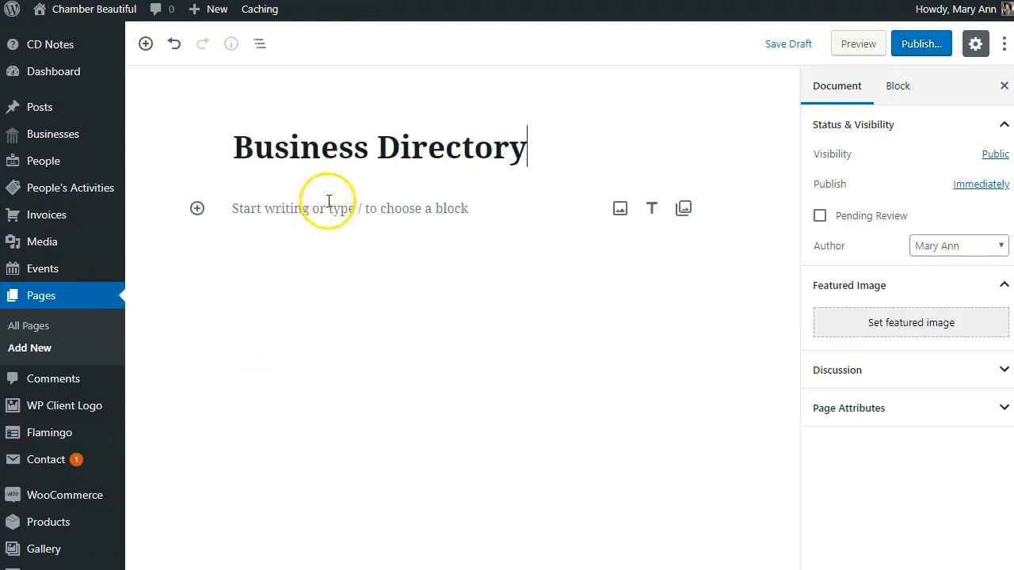
pyautogui.write('[b')
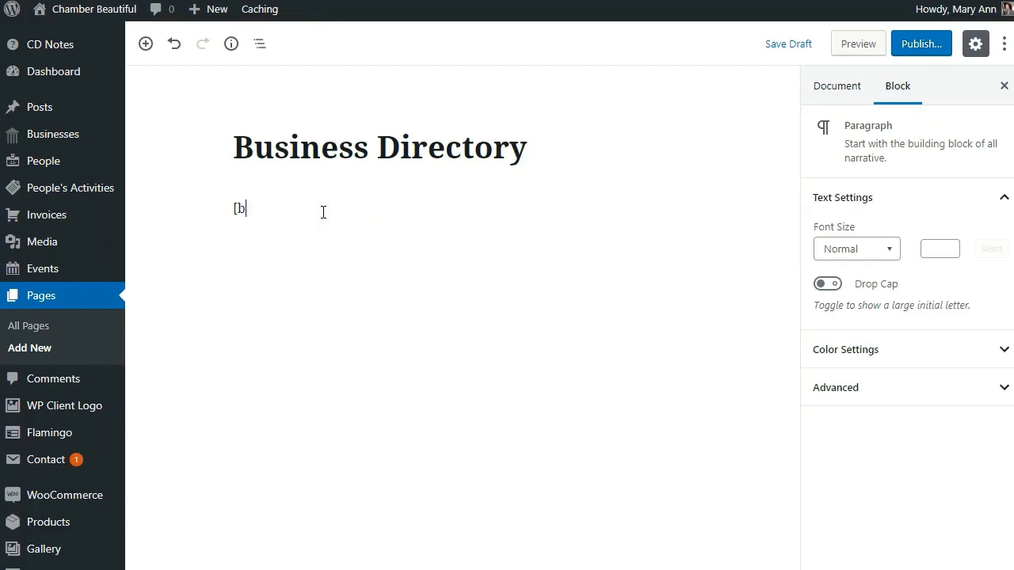
pyautogui.write('usiness_dire')
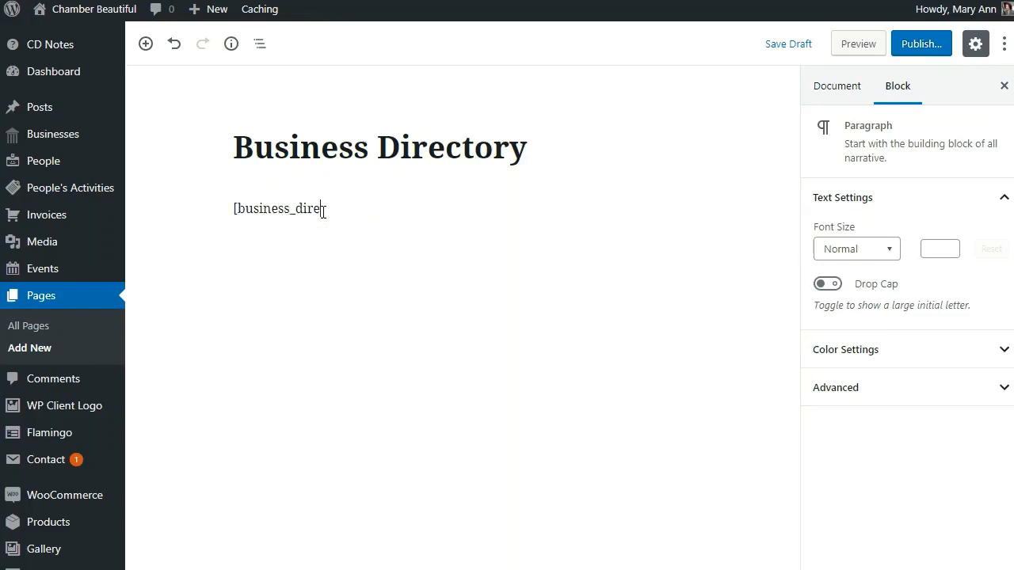
pyautogui.write('ctory]')
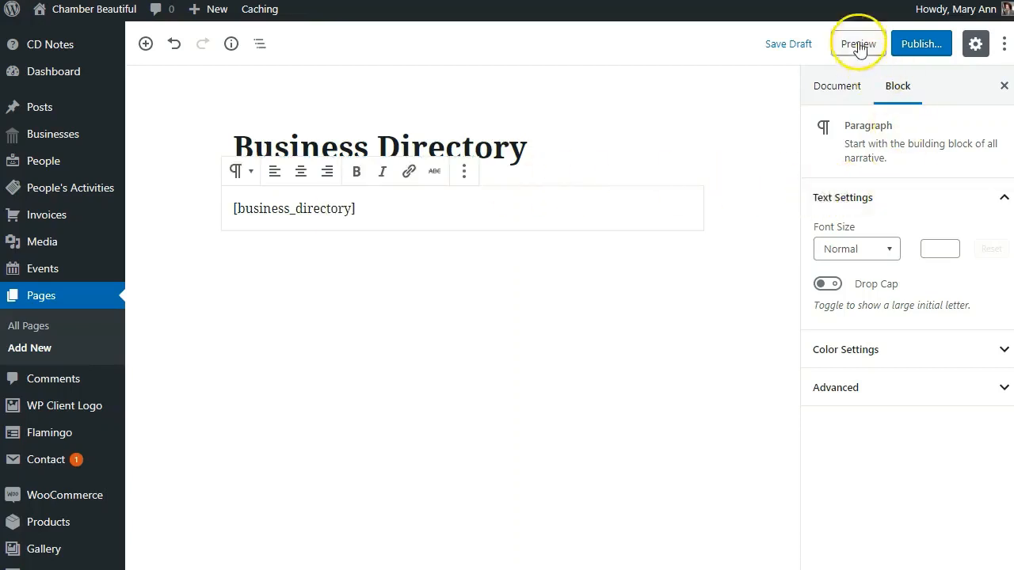
# Publish the Business Directory page and view its live version
pyautogui.click(920, 44)
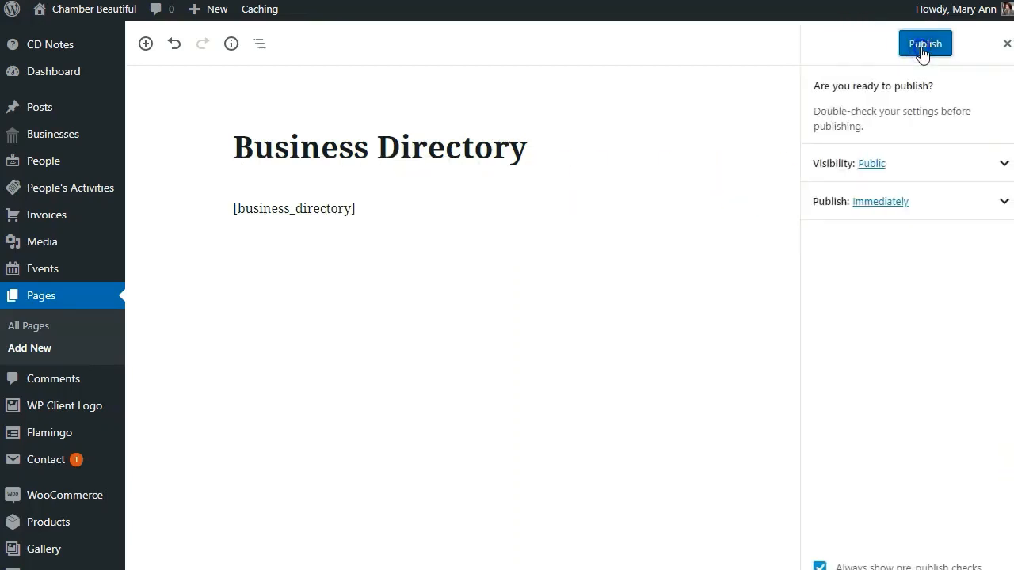
pyautogui.click(926, 45)
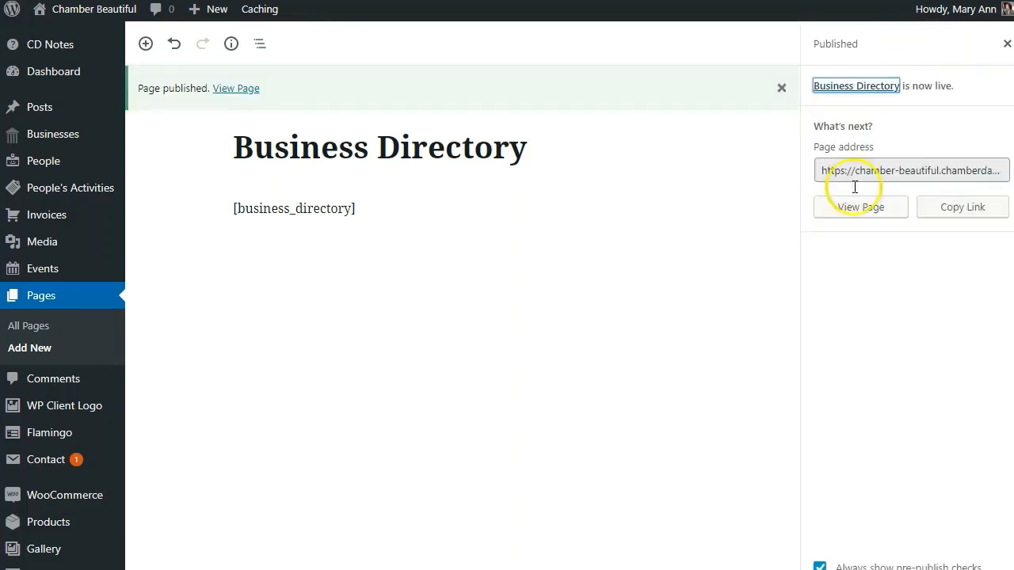
pyautogui.moveTo(860, 206)
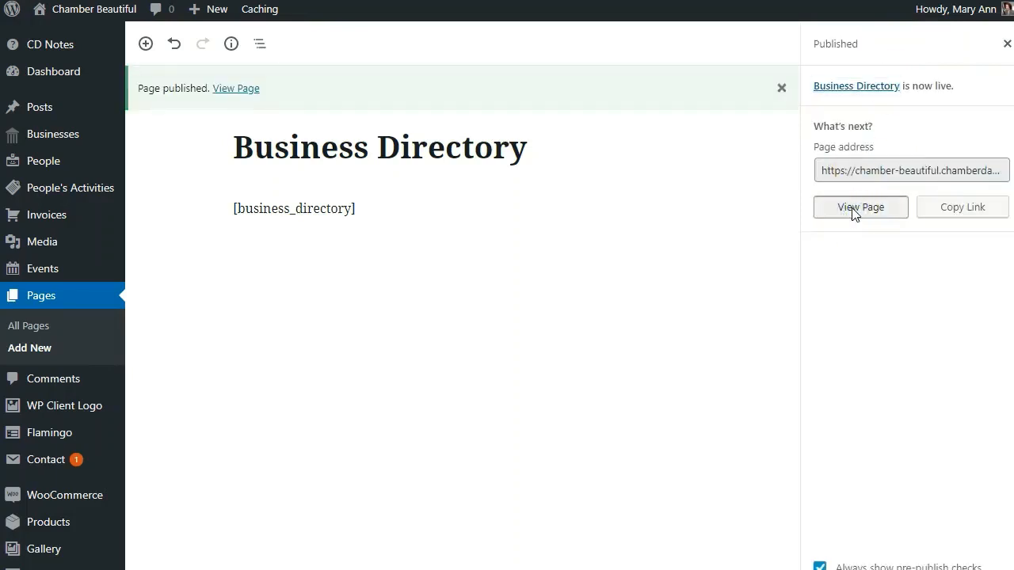
pyautogui.click(860, 206)
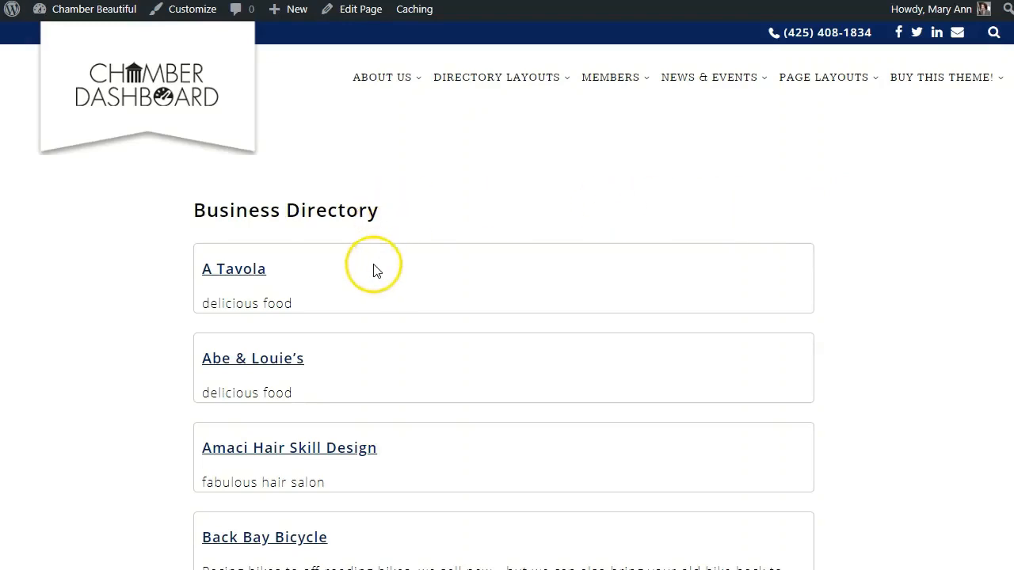
pyautogui.moveTo(377, 272)
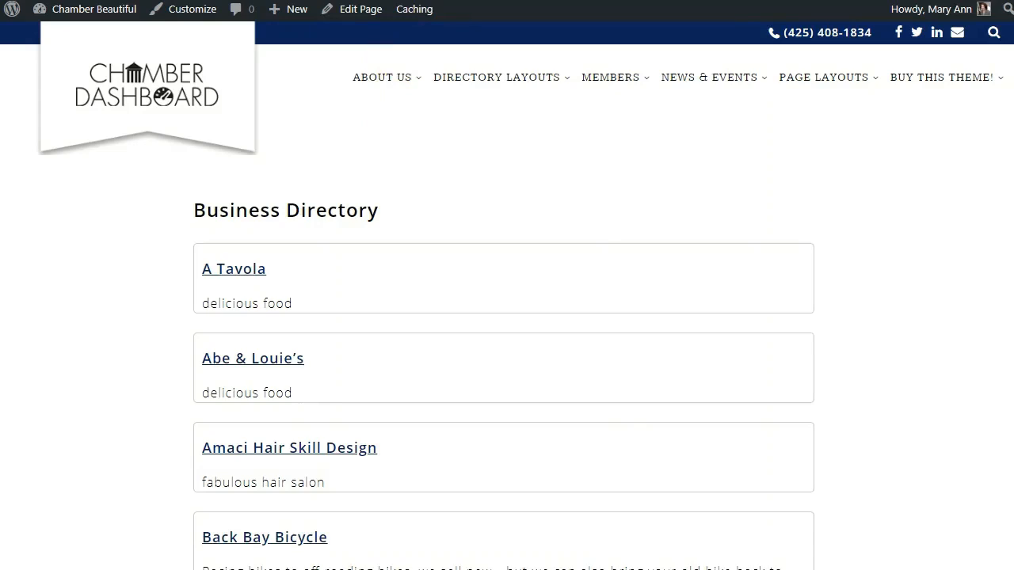
# Activate the Astra theme under Appearance > Themes and return to the live site
pyautogui.click(55, 554)
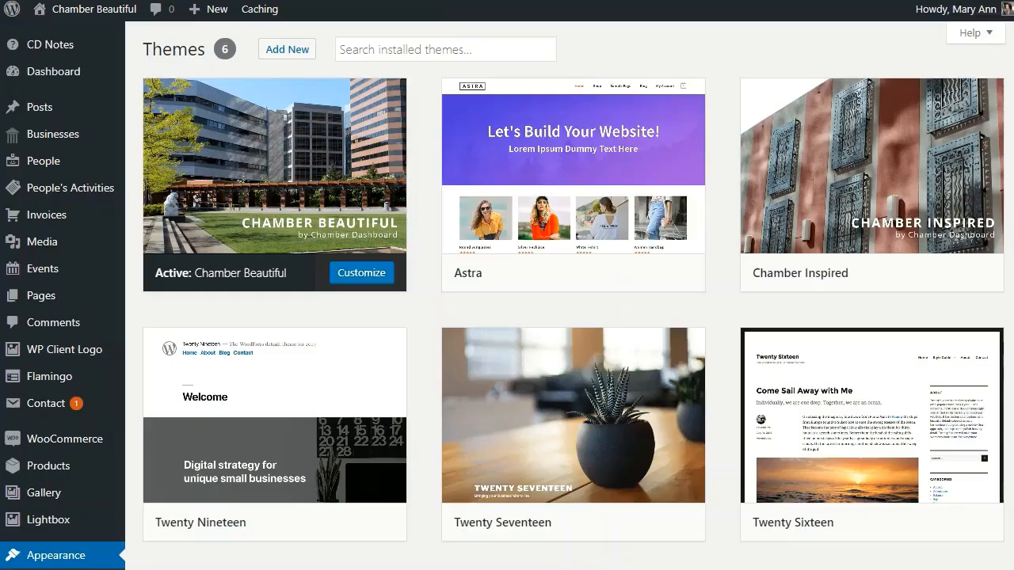
pyautogui.moveTo(574, 187)
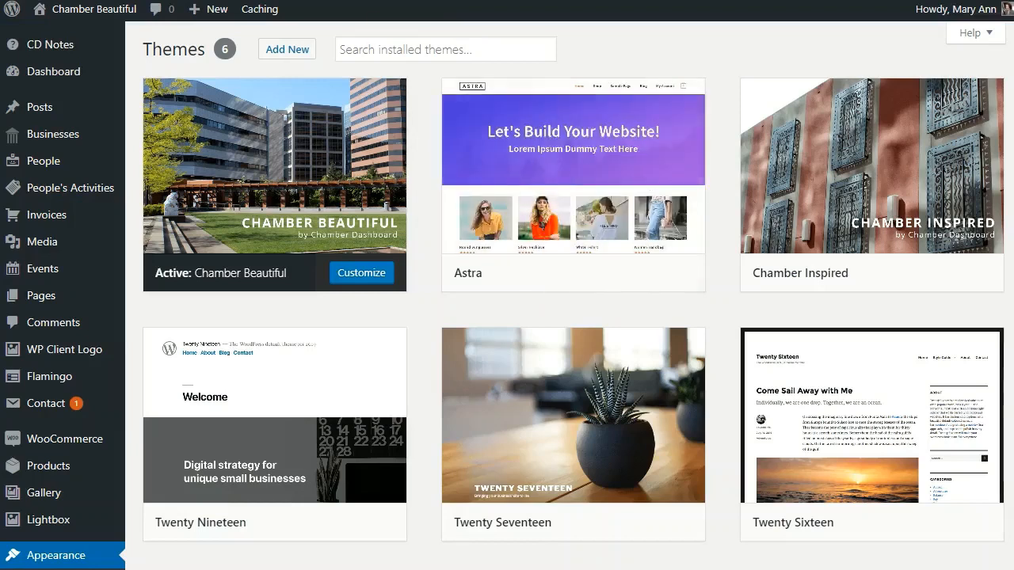
pyautogui.click(95, 10)
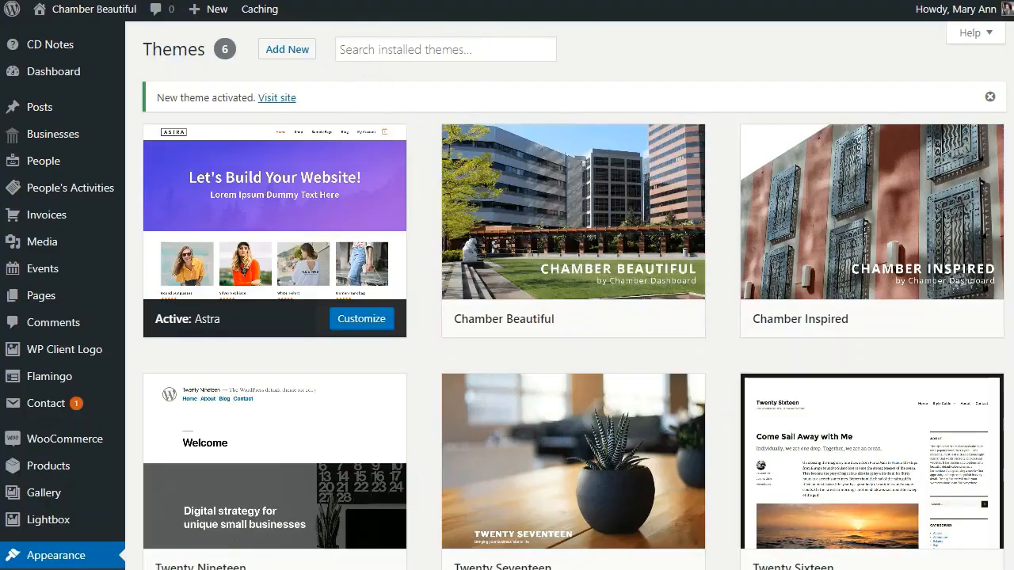
pyautogui.click(275, 98)
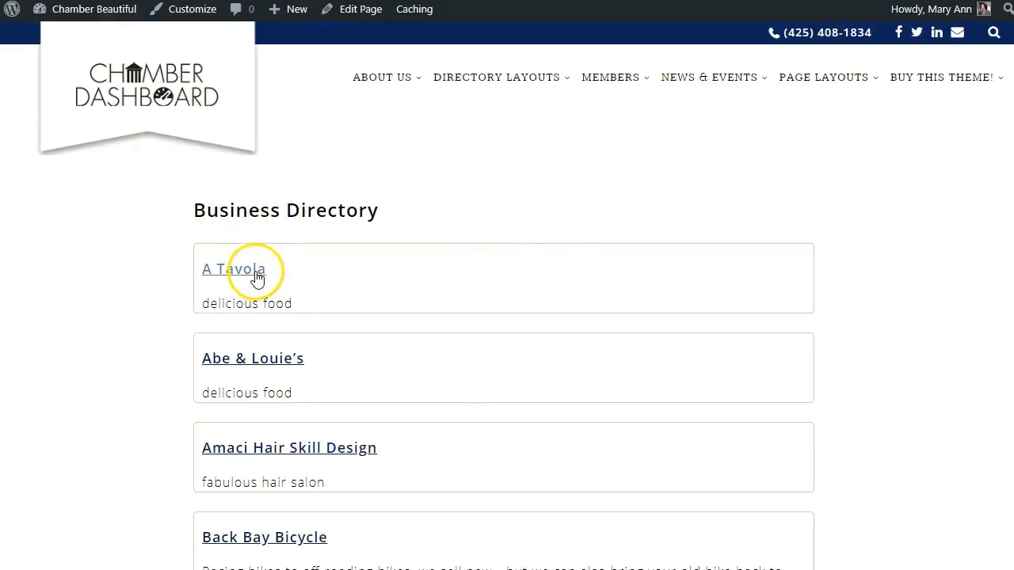
# View the A Tavola and Abe & Louie's listings, returning to the main directory after each
pyautogui.click(232, 269)
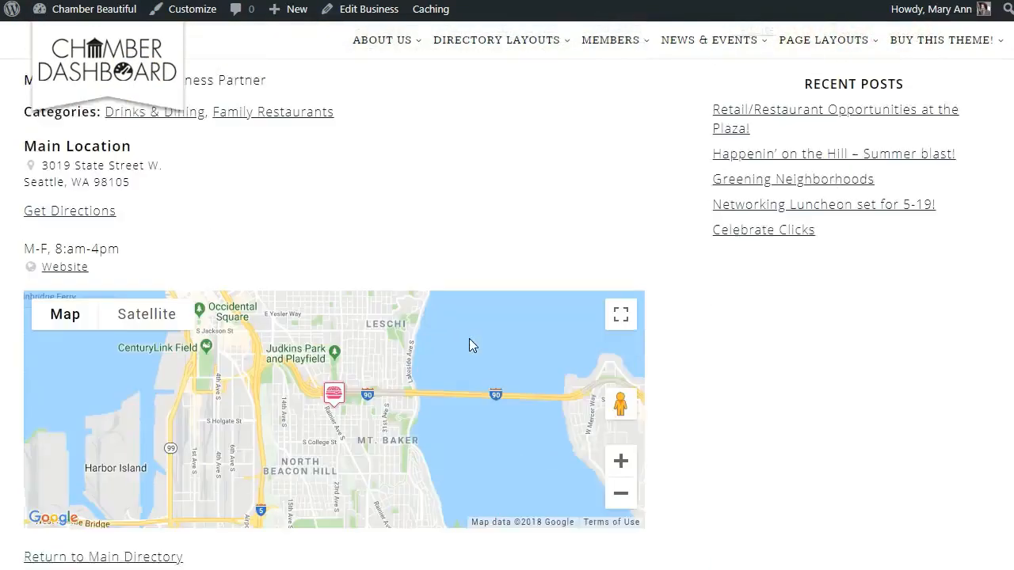
pyautogui.scroll(-3)
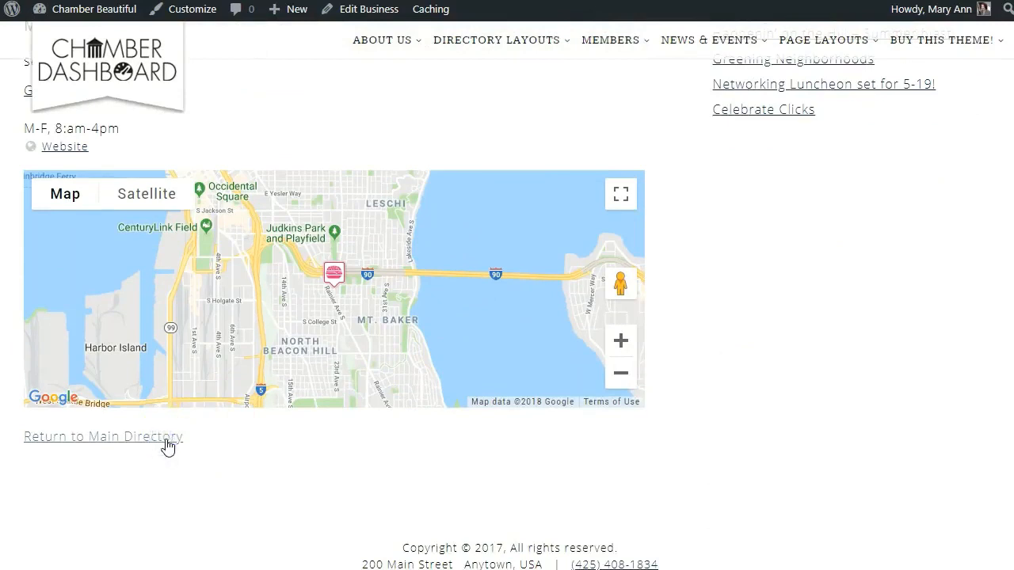
pyautogui.click(103, 437)
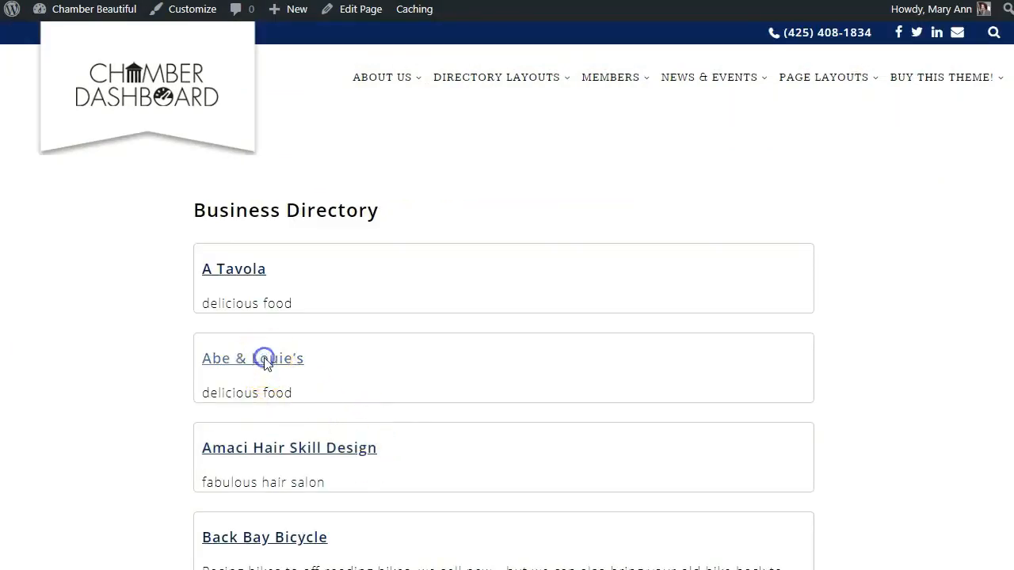
pyautogui.click(253, 358)
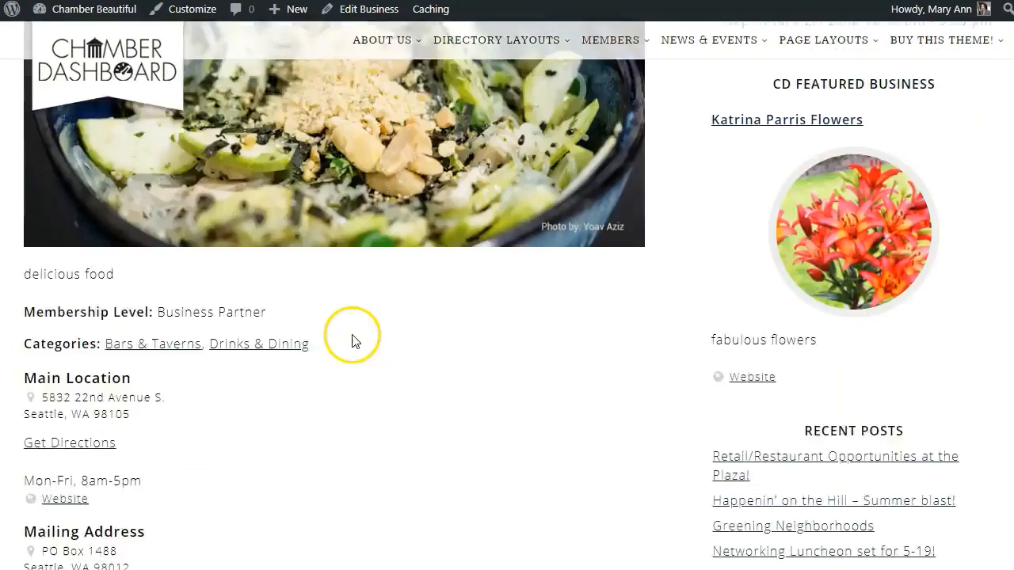
pyautogui.scroll(-3)
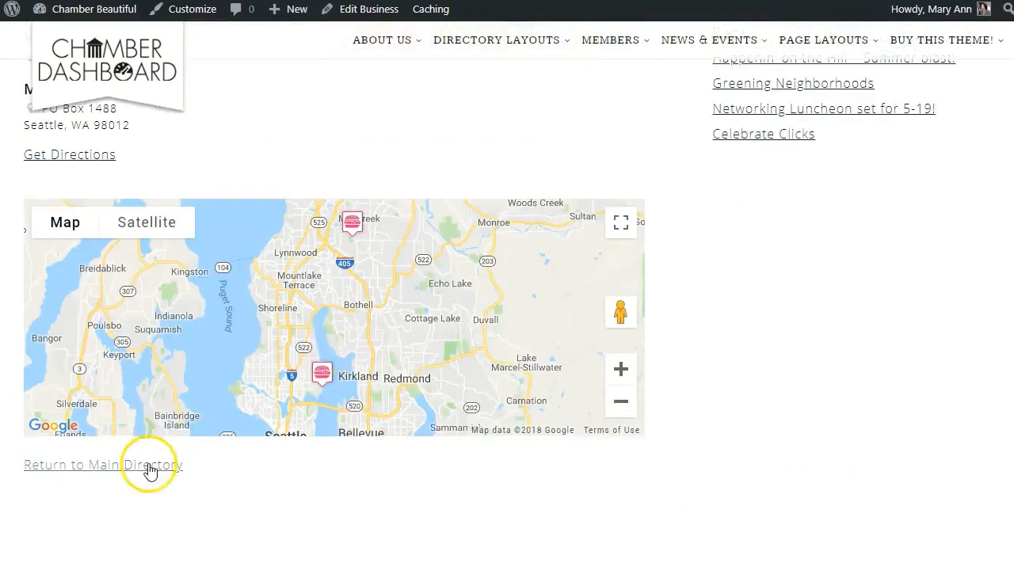
pyautogui.moveTo(795, 428)
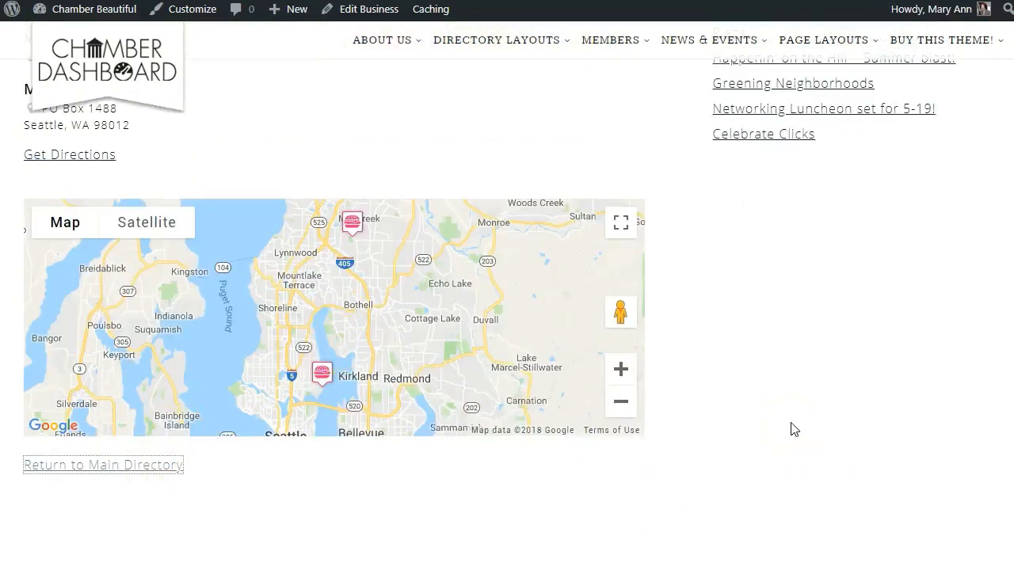
pyautogui.click(103, 466)
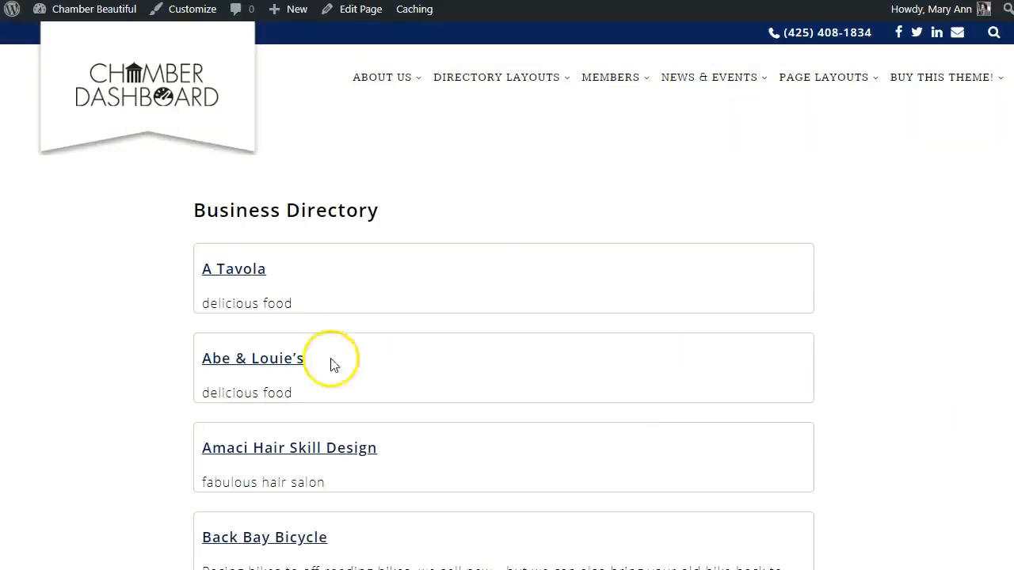
pyautogui.moveTo(314, 458)
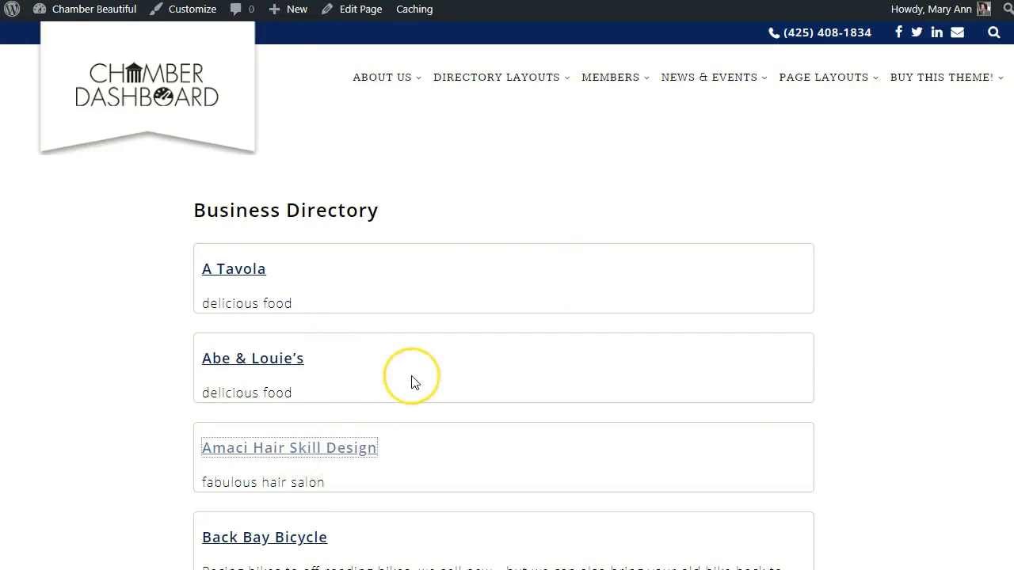
# View the Amaci Hair Skill Design listing with its details and map
pyautogui.click(288, 447)
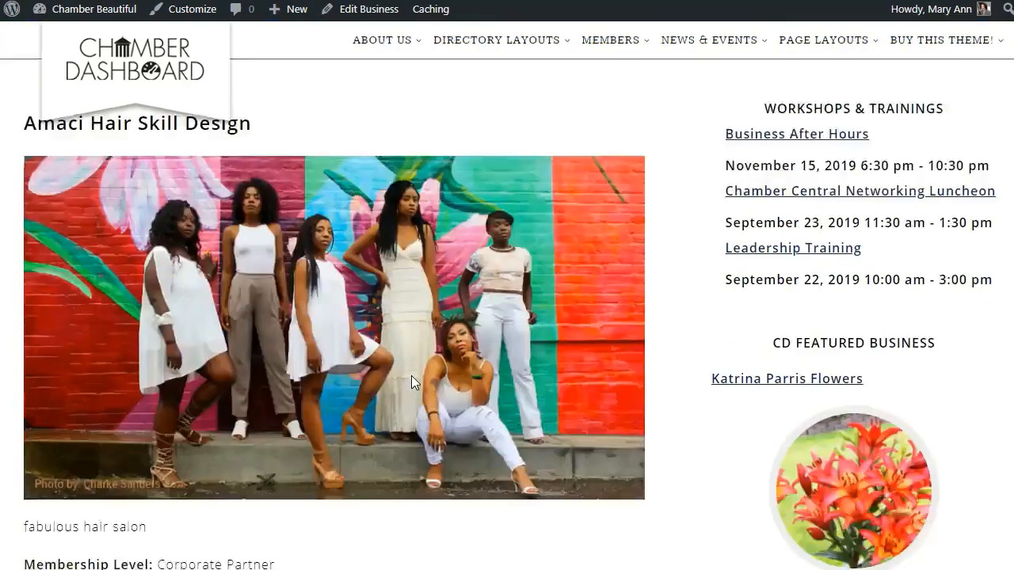
pyautogui.scroll(-3)
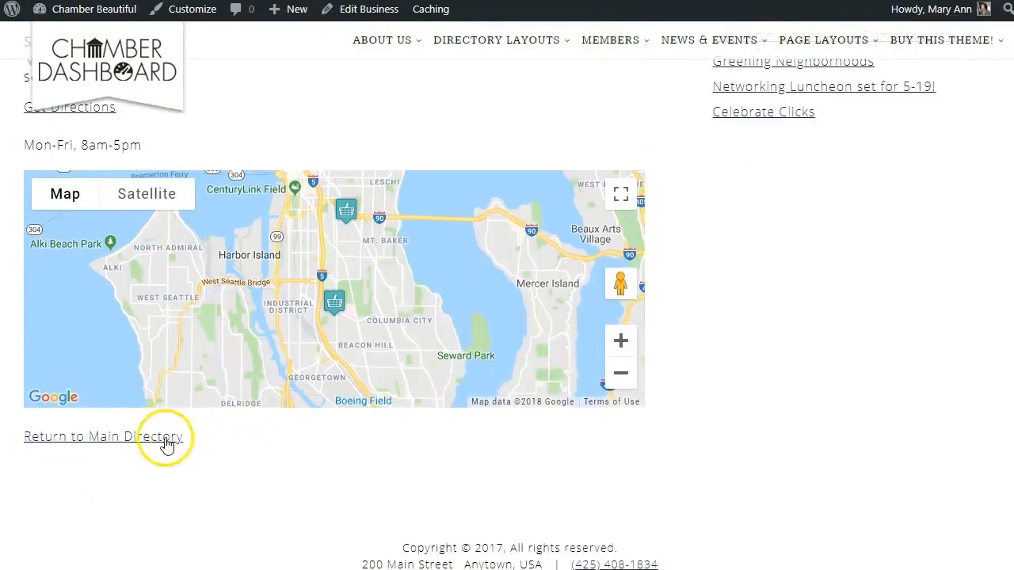
pyautogui.moveTo(166, 440)
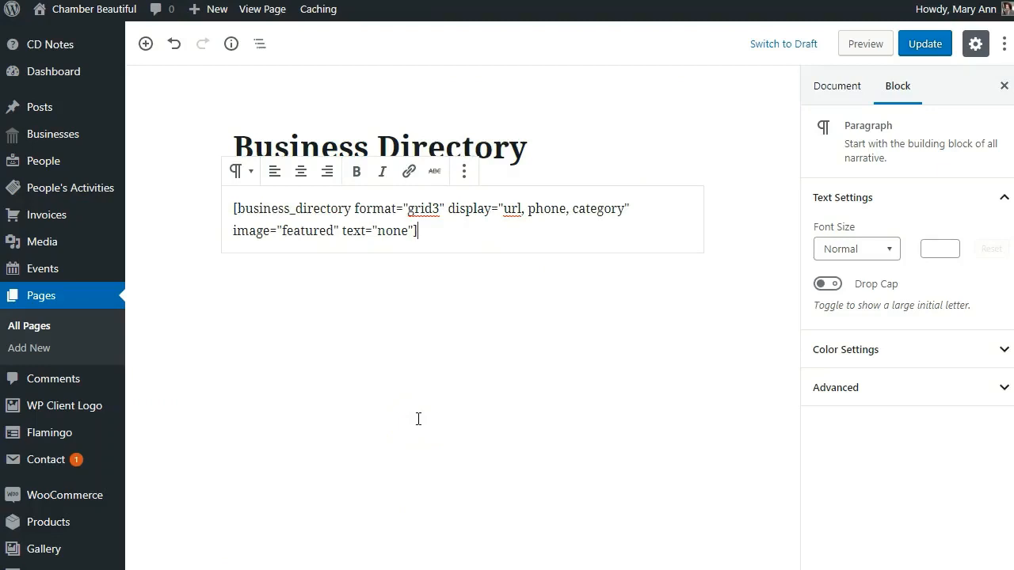
pyautogui.moveTo(388, 307)
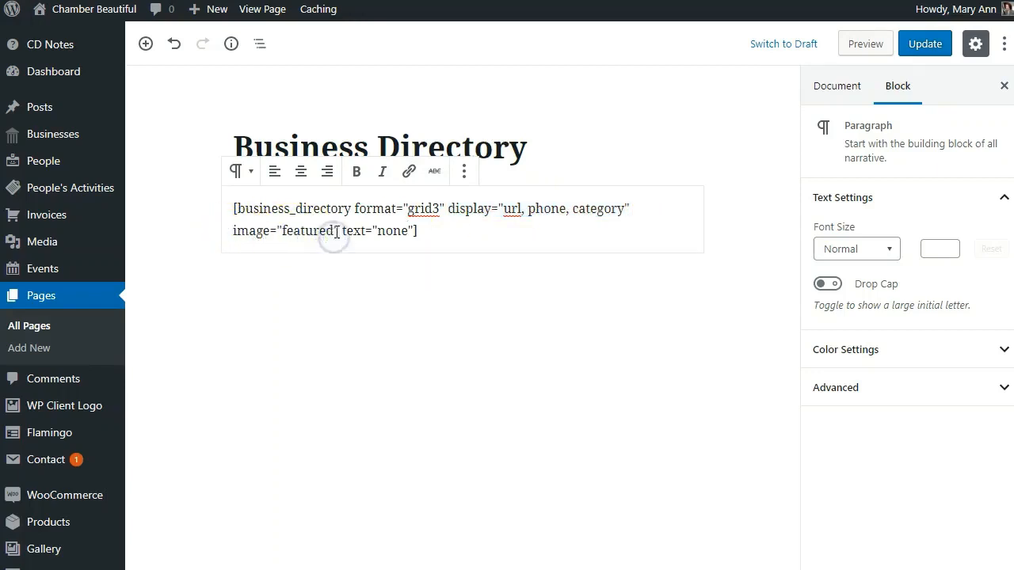
# Update the page with the shortcode's grid3 format, url/phone/category fields, featured images and no text
pyautogui.click(925, 45)
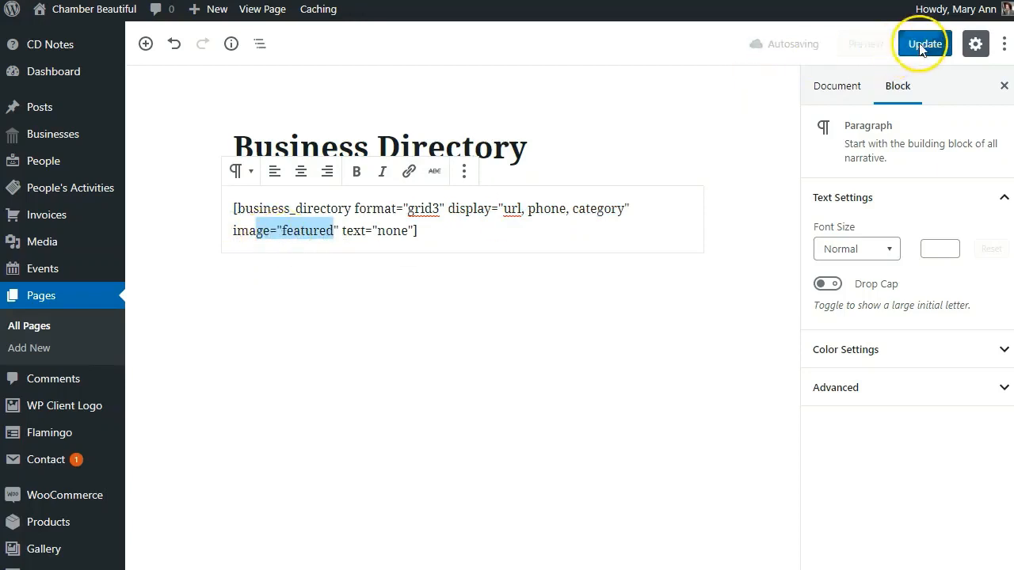
pyautogui.click(926, 44)
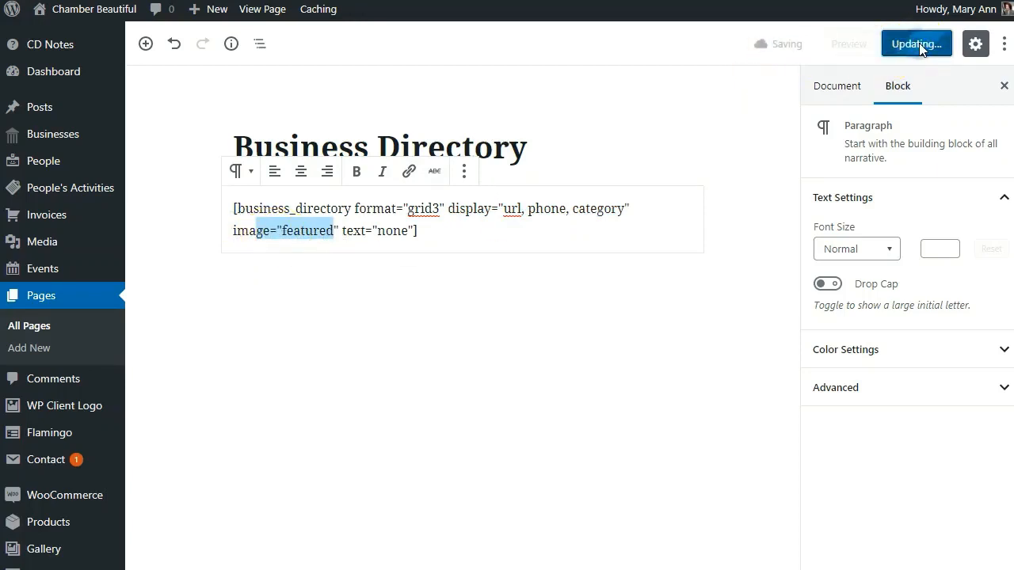